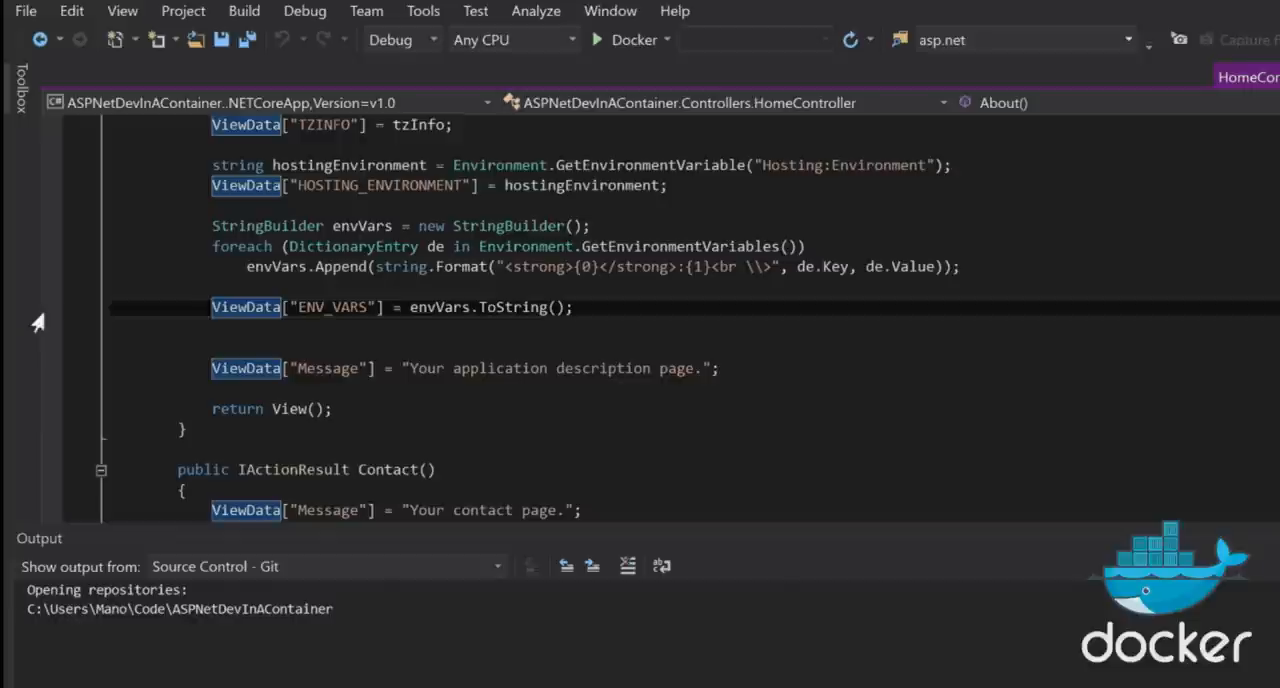
mouse_move(42, 320)
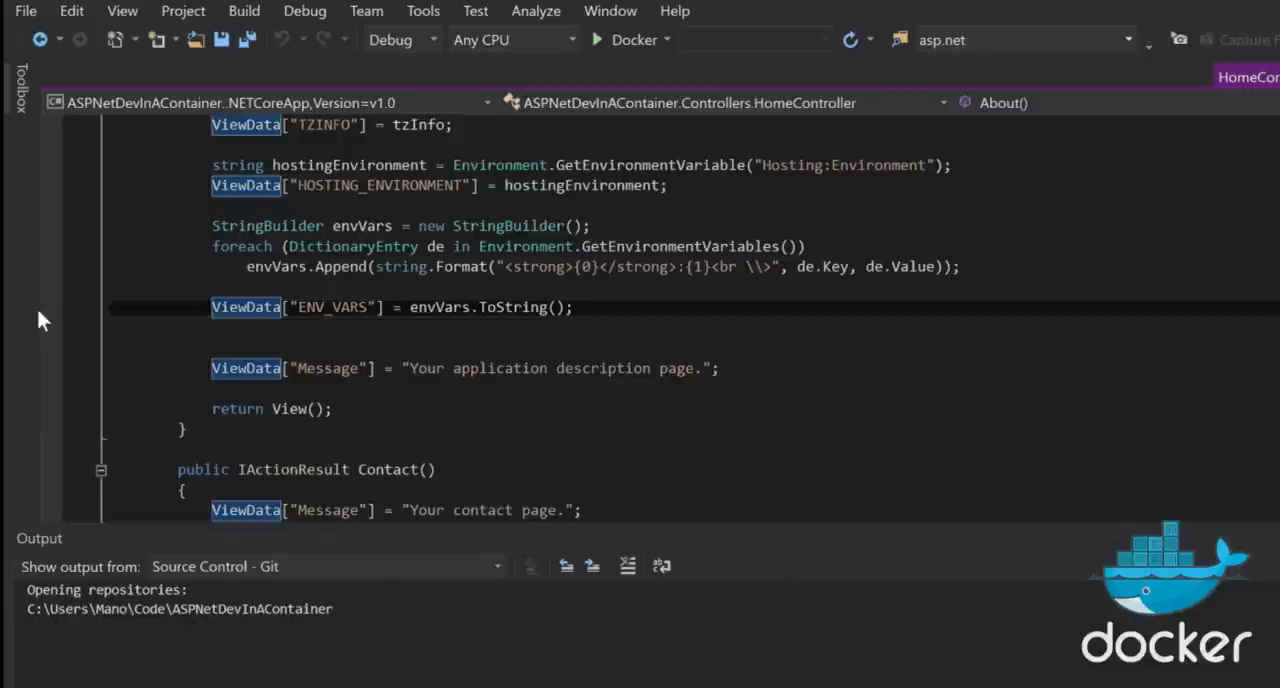
Step: Set a breakpoint on the ViewData["ENV_VARS"] assignment line in About()
left_click(53, 307)
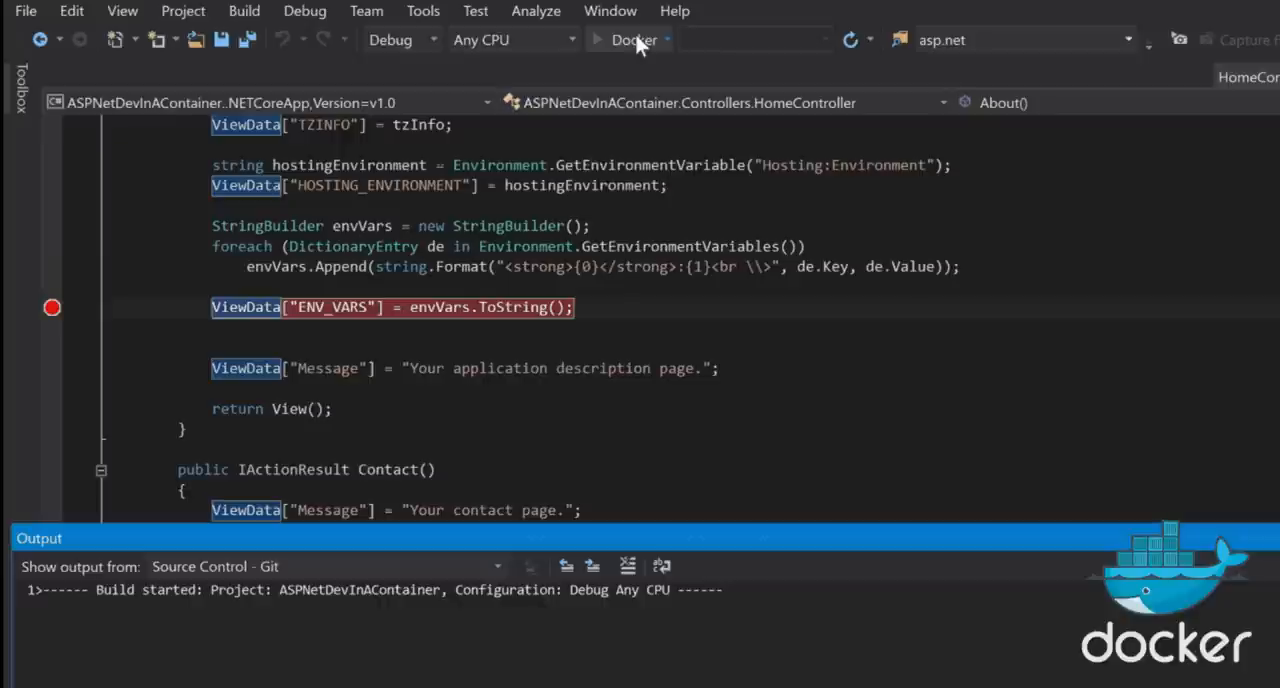
Step: Start debugging with the Docker profile so the app pauses at the ENV_VARS breakpoint
left_click(633, 40)
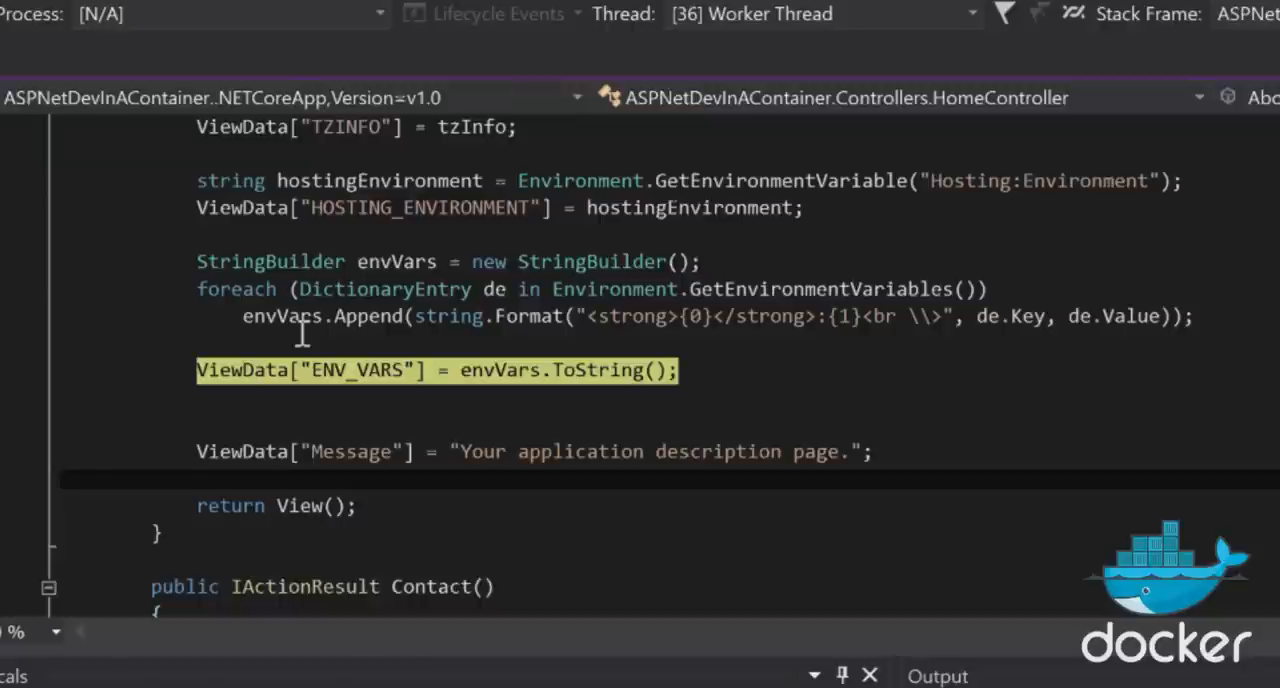
mouse_move(303, 316)
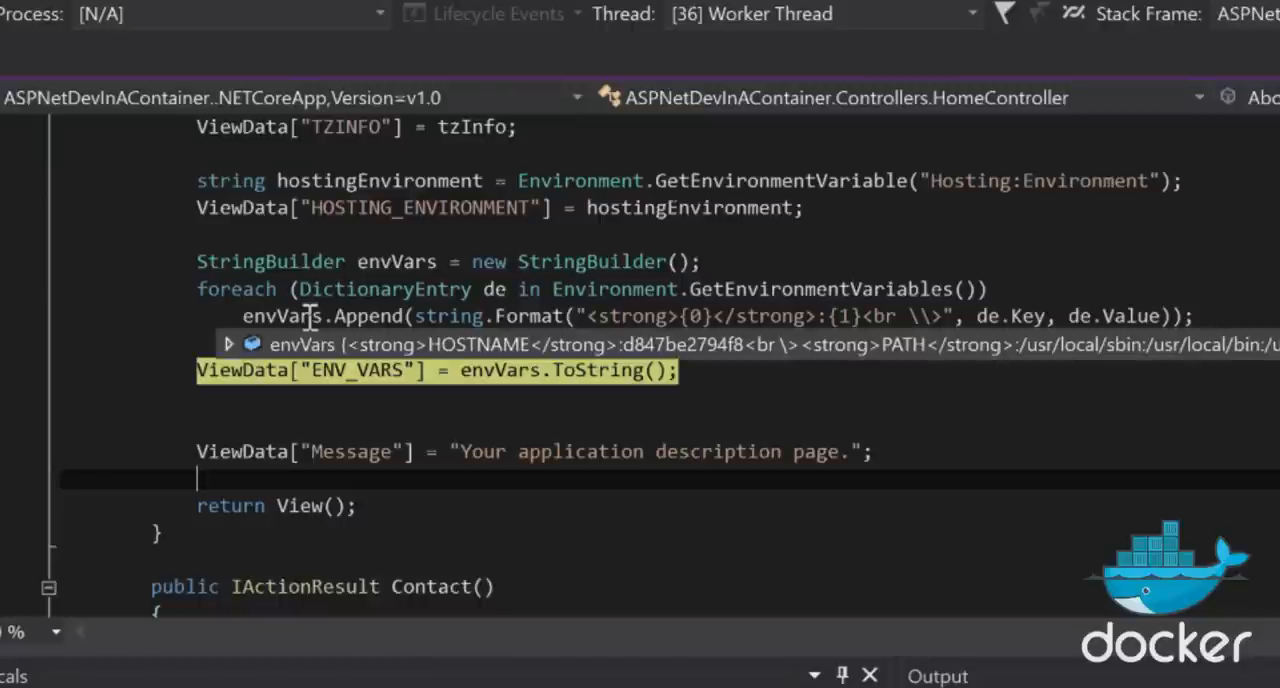